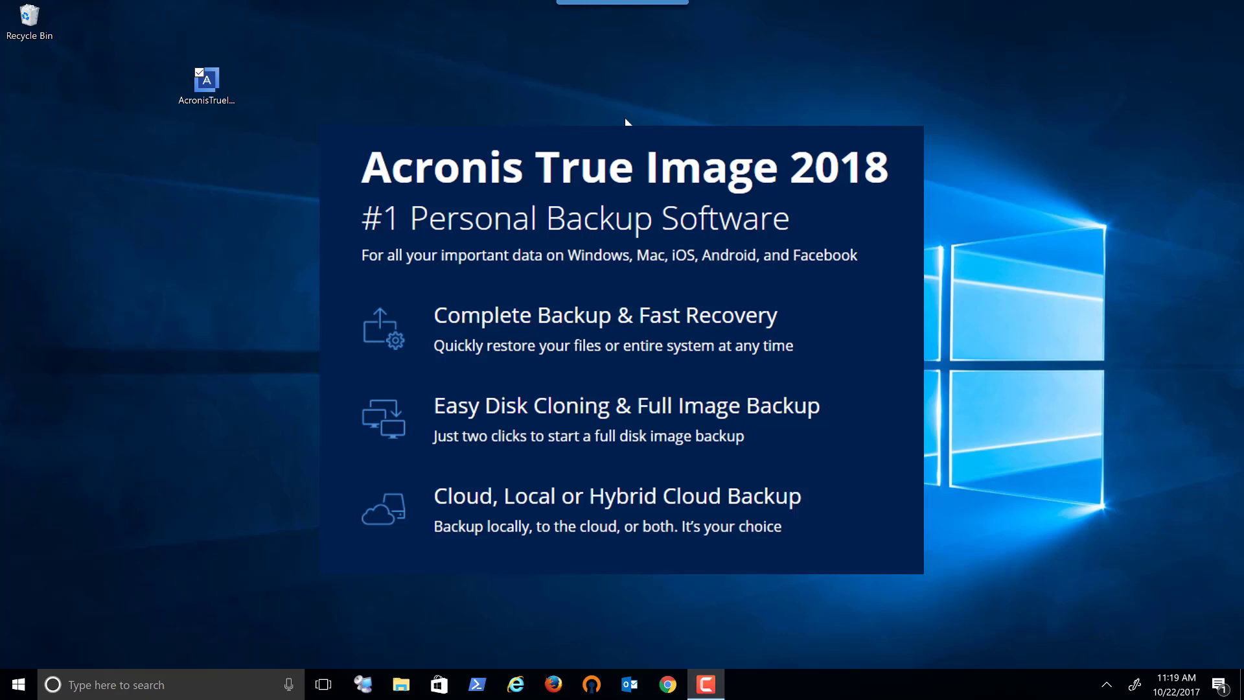
Launch the AcronisTrueImage installer and start the installation
{"action": "left_click", "coordinate": [206, 82]}
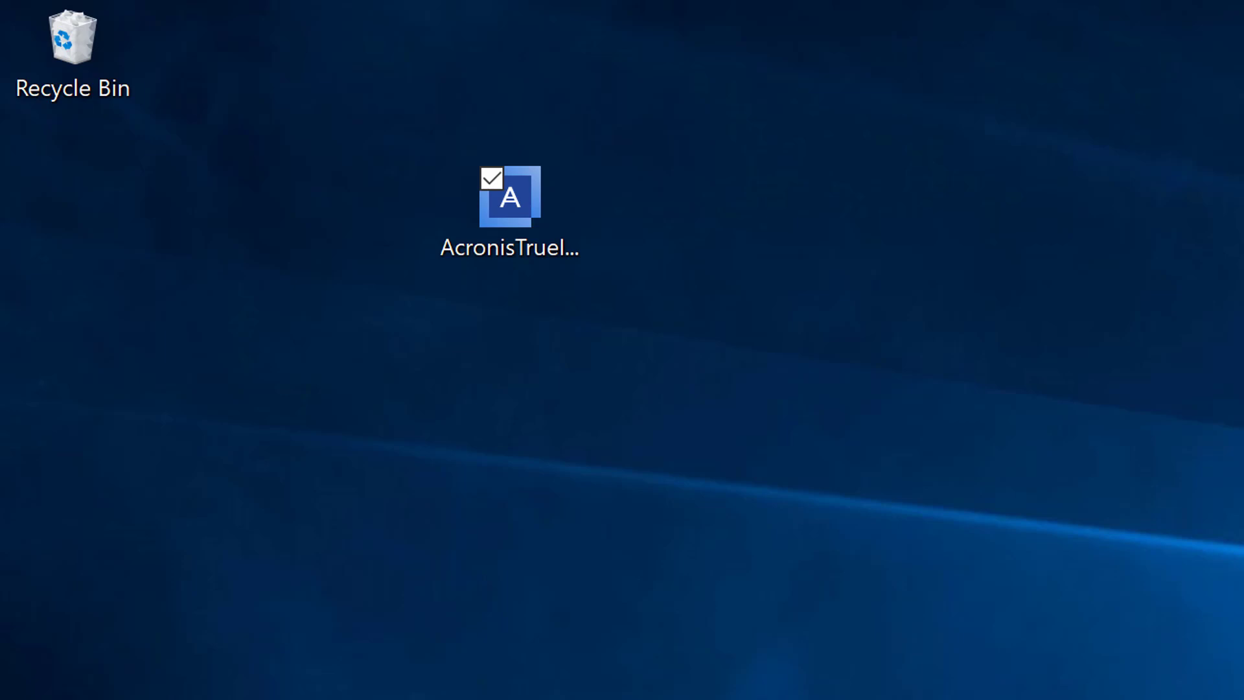
{"action": "double_click", "coordinate": [508, 195]}
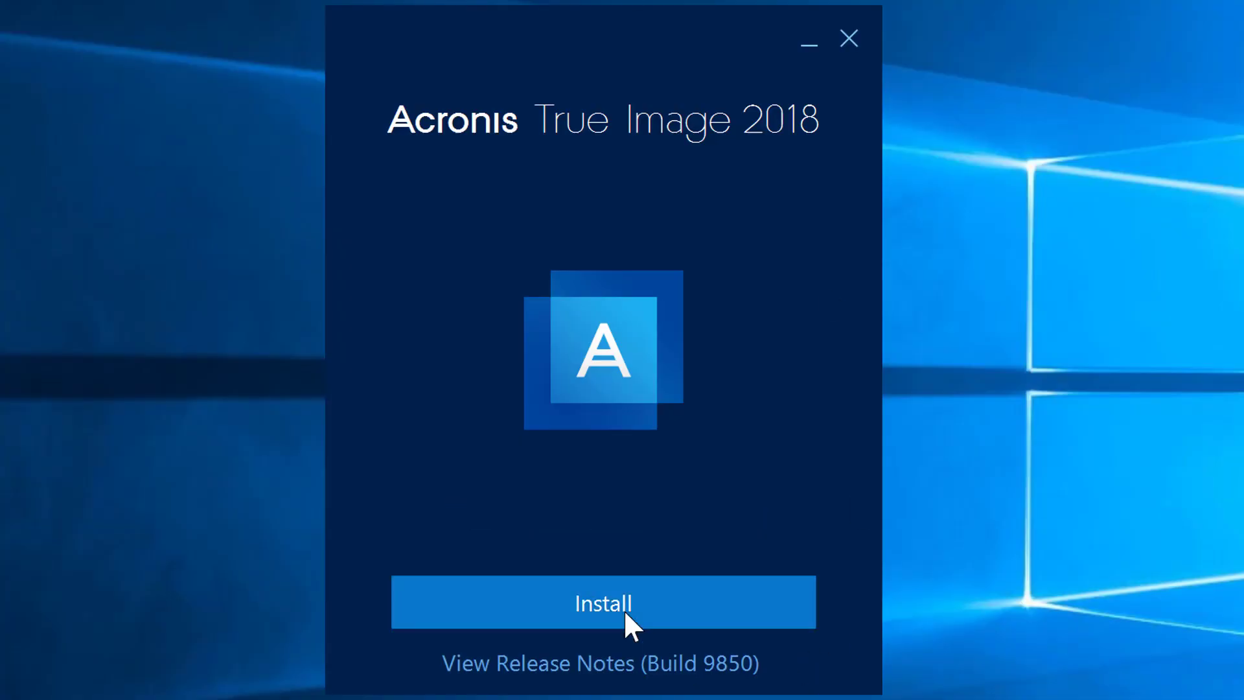
{"action": "left_click", "coordinate": [602, 602]}
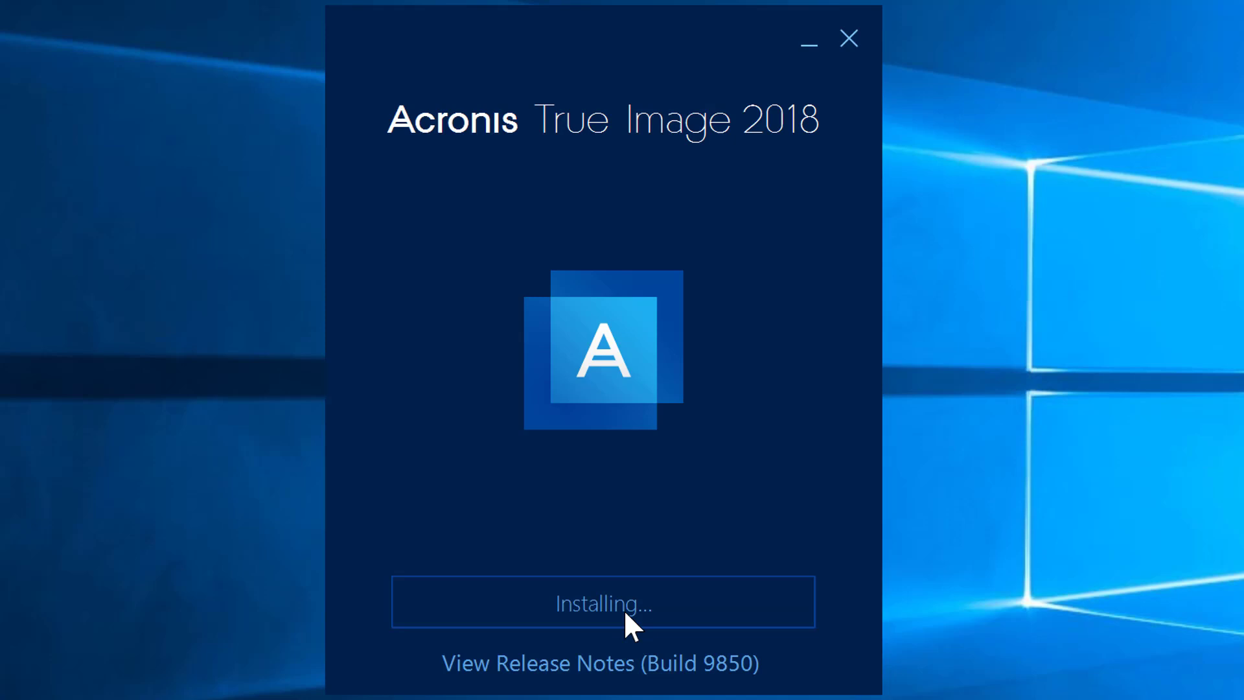
{"action": "mouse_move", "coordinate": [1174, 147]}
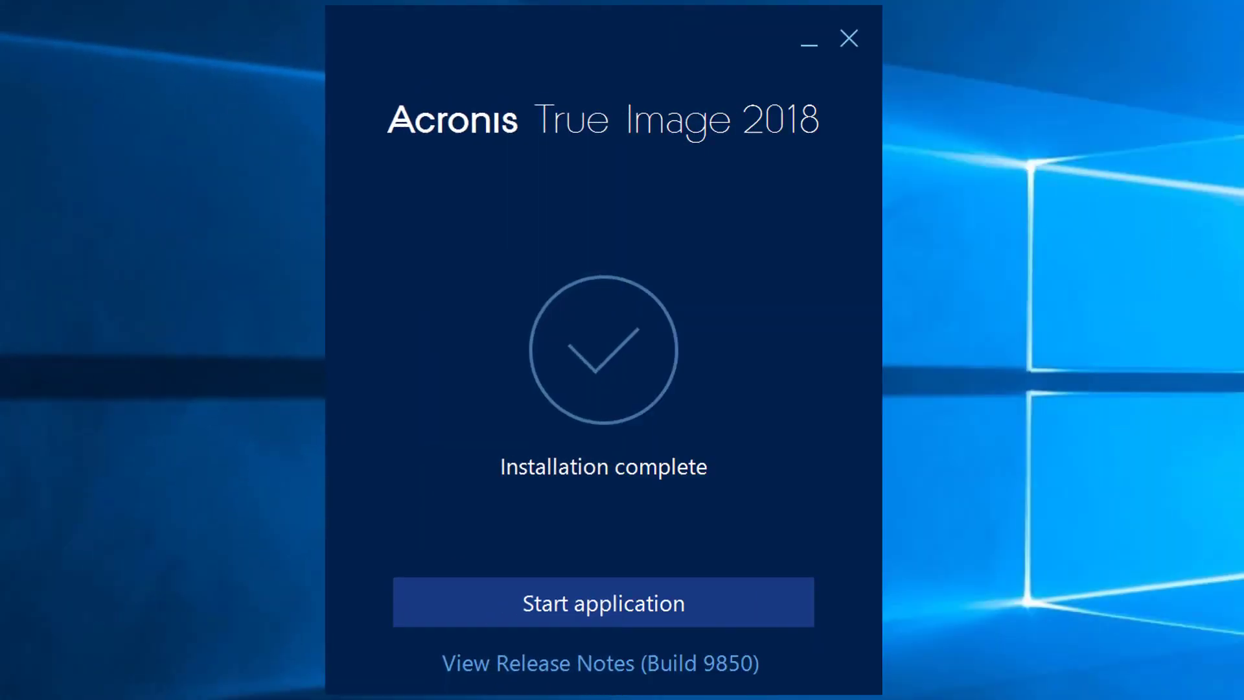
{"action": "mouse_move", "coordinate": [602, 603]}
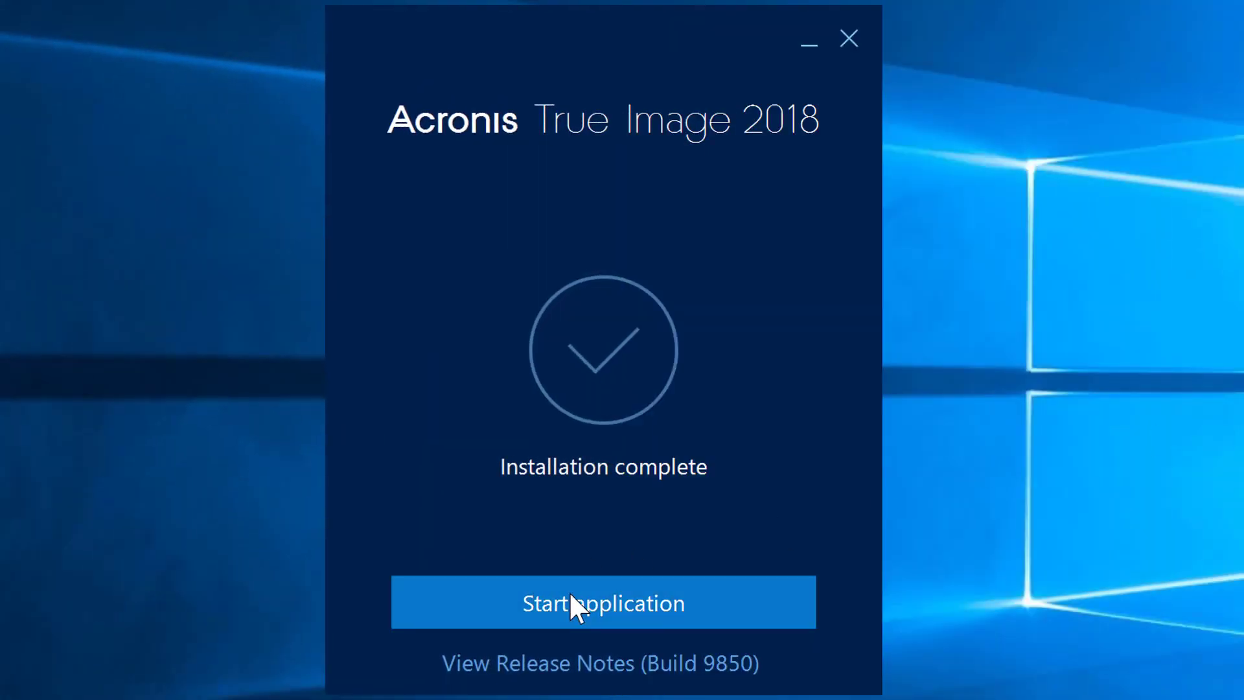
Start the application and accept the license agreement with OK
{"action": "left_click", "coordinate": [603, 602]}
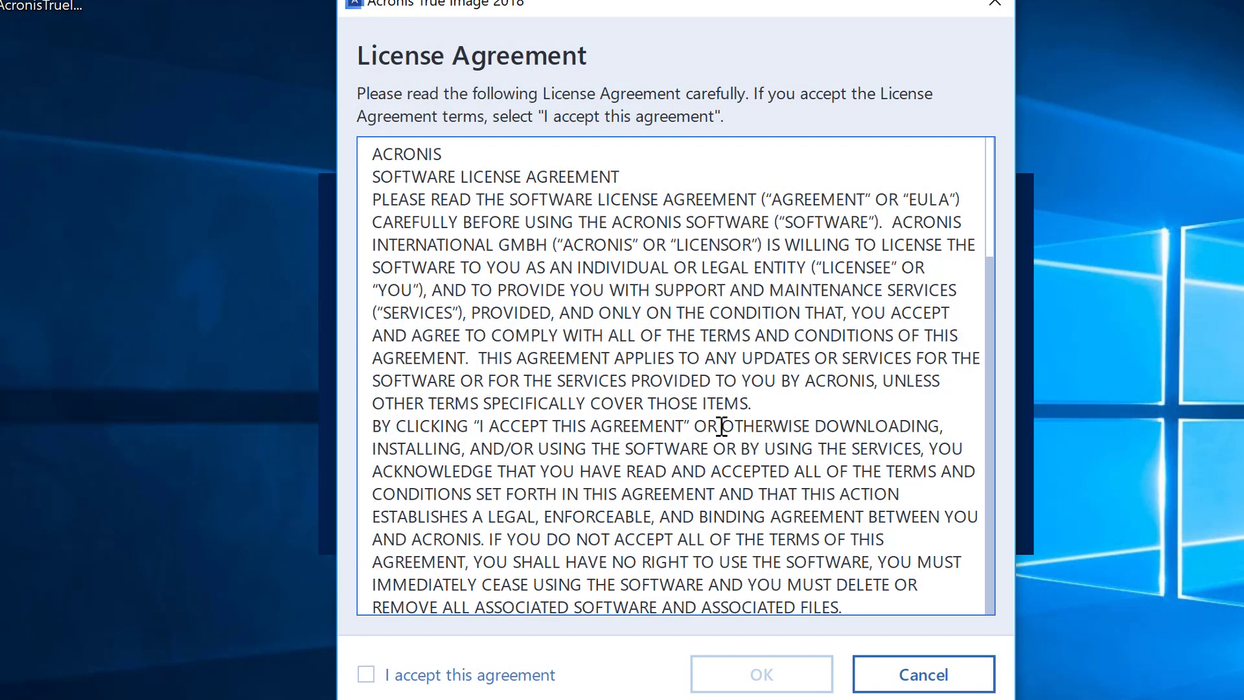
{"action": "left_click", "coordinate": [366, 674]}
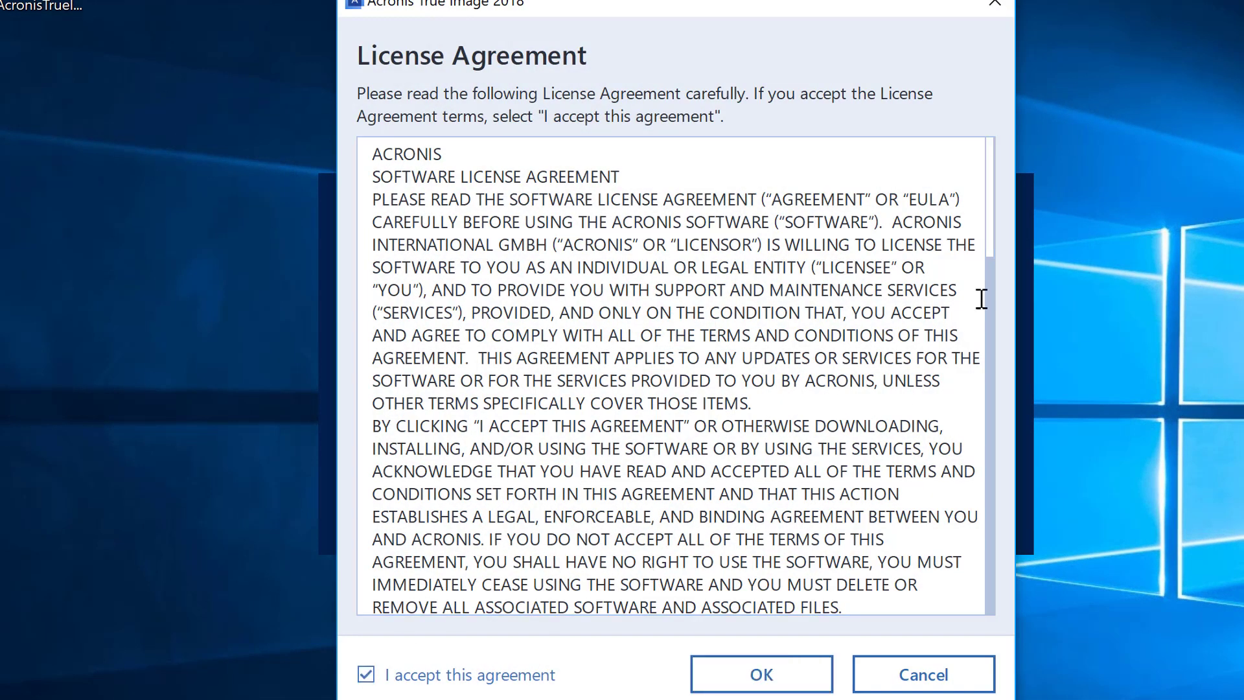
{"action": "mouse_move", "coordinate": [1007, 223]}
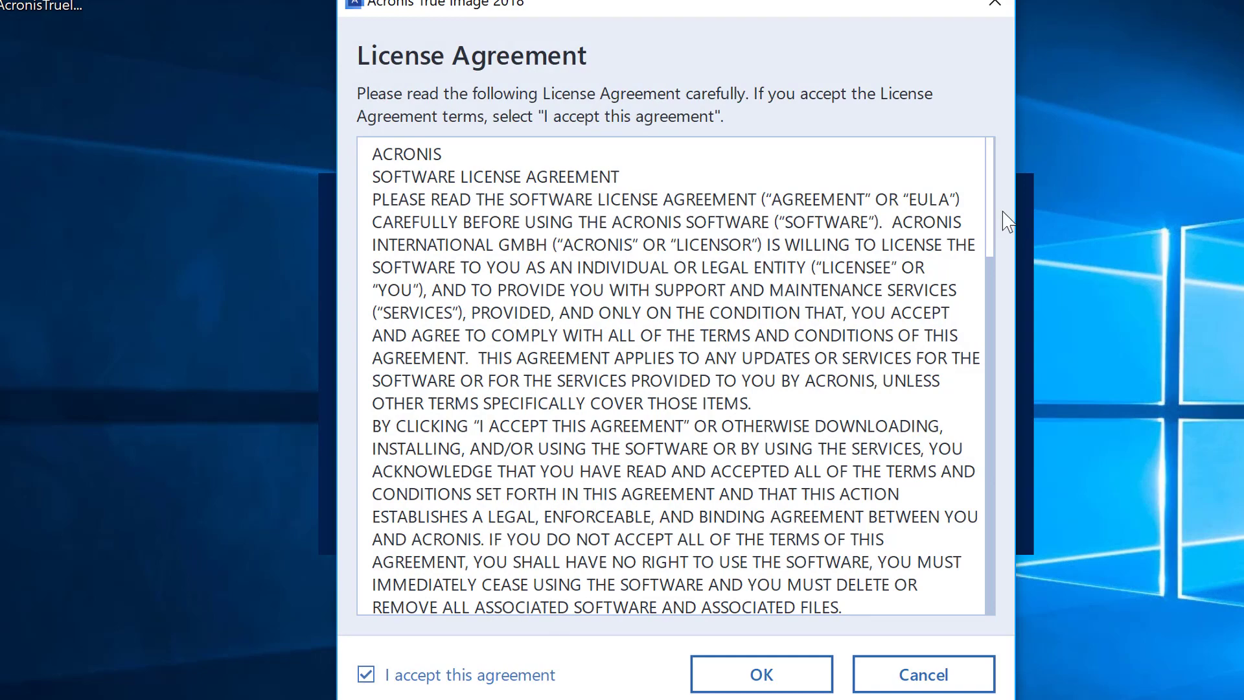
{"action": "scroll", "scroll_direction": "down", "scroll_amount": 3}
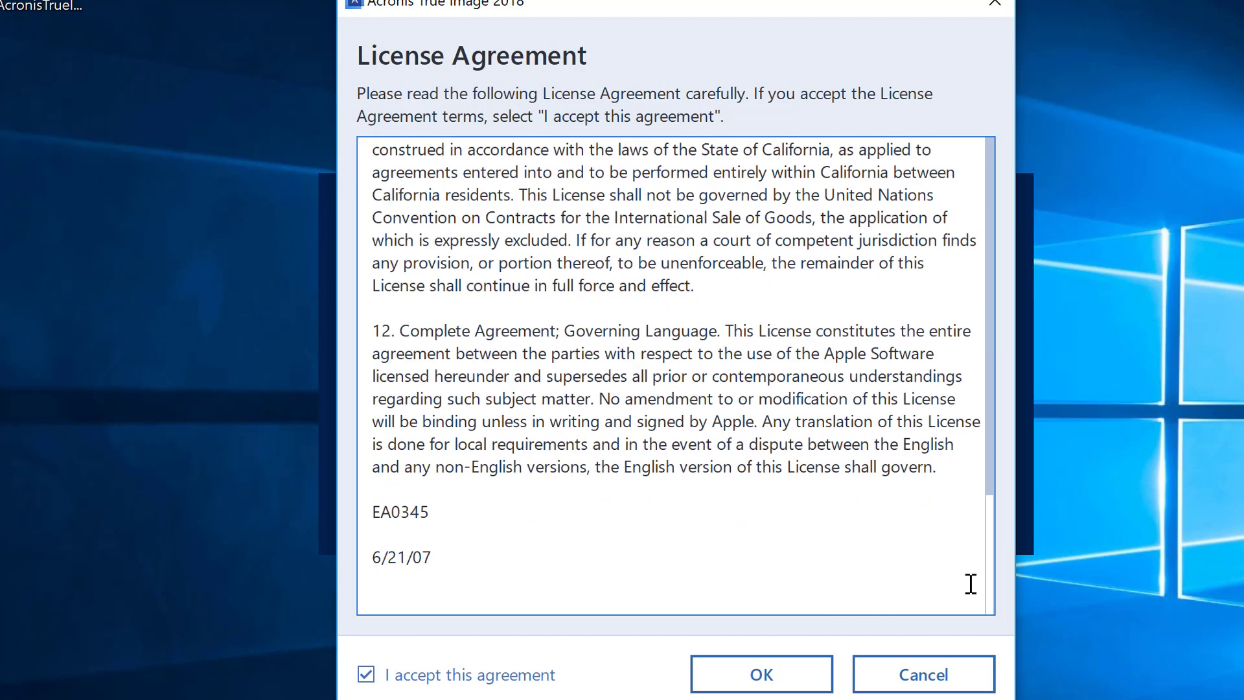
{"action": "left_click", "coordinate": [760, 674]}
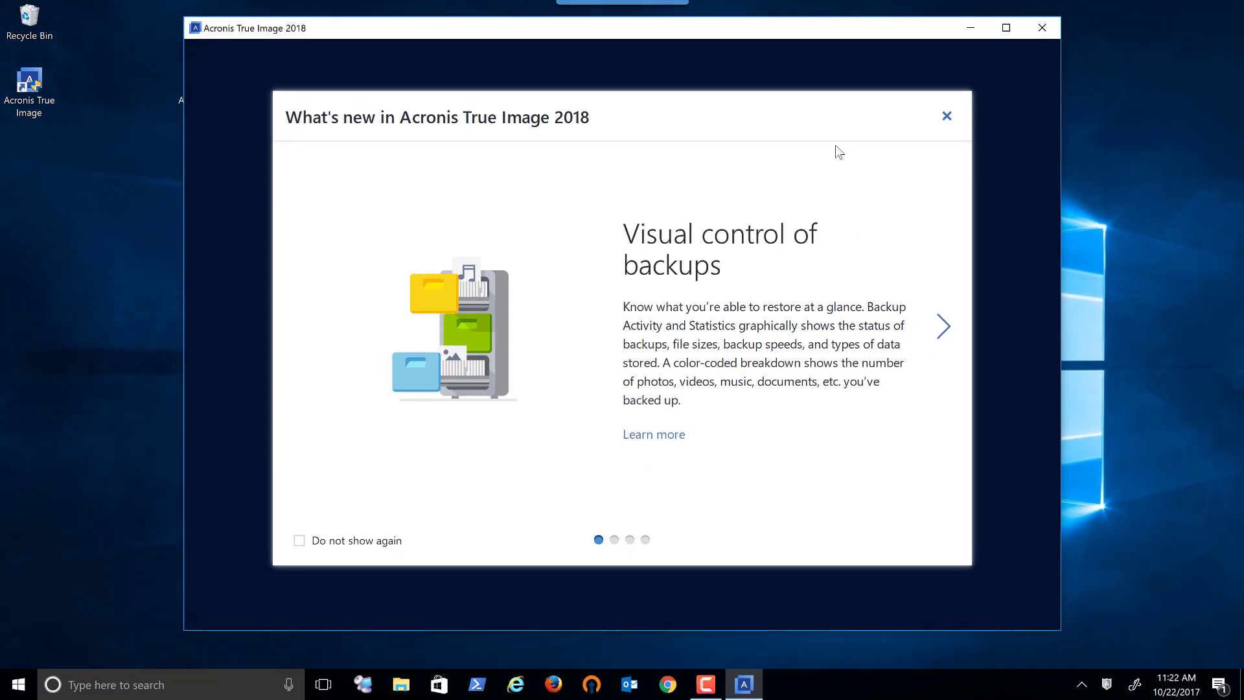
{"action": "mouse_move", "coordinate": [300, 542]}
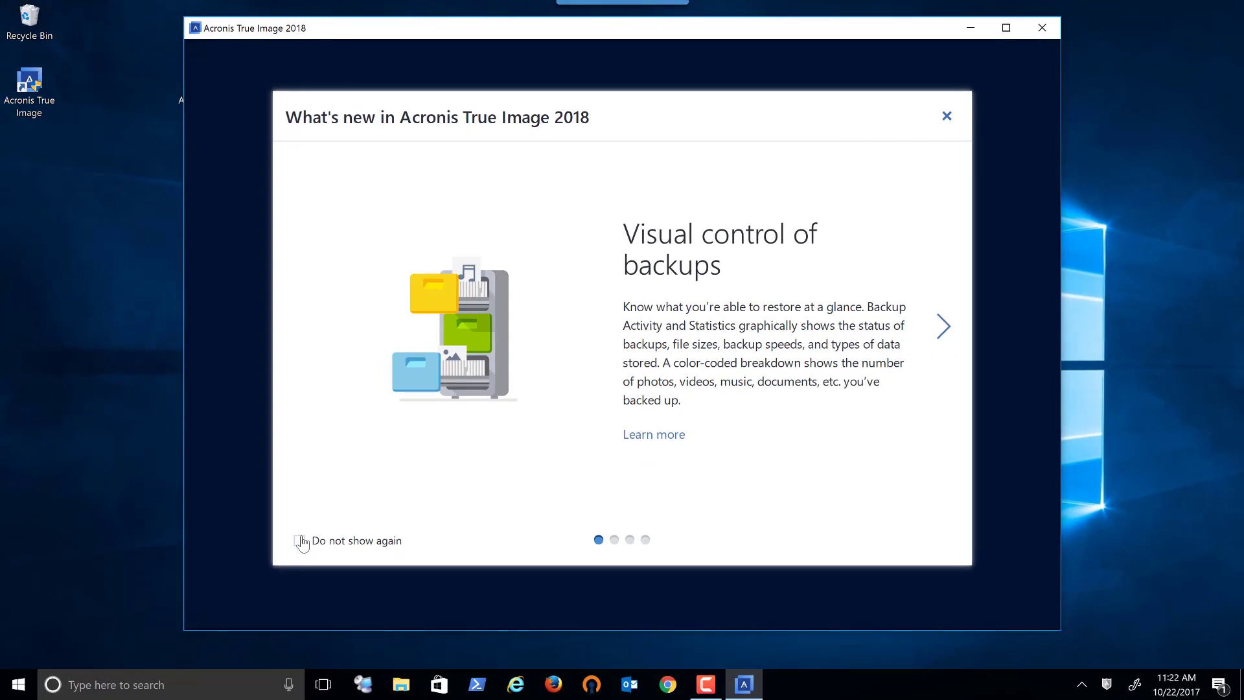
Tick 'Do not show again' and close the What's new dialog
{"action": "left_click", "coordinate": [299, 540]}
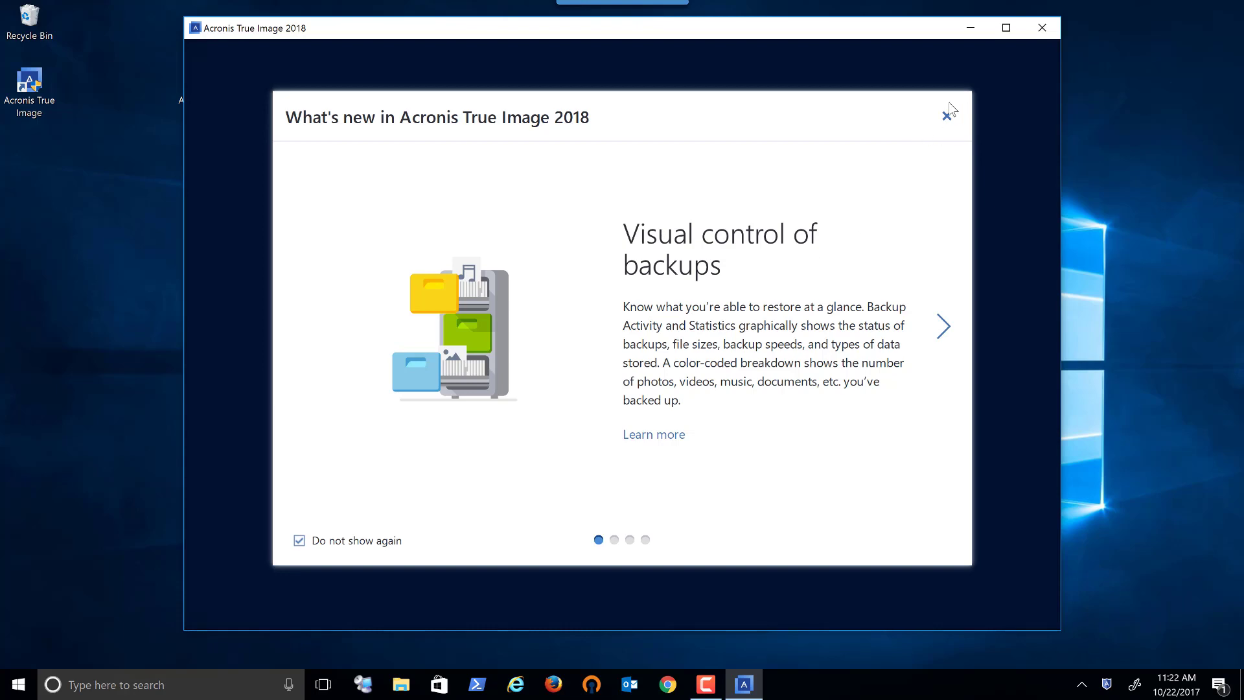
{"action": "left_click", "coordinate": [947, 113]}
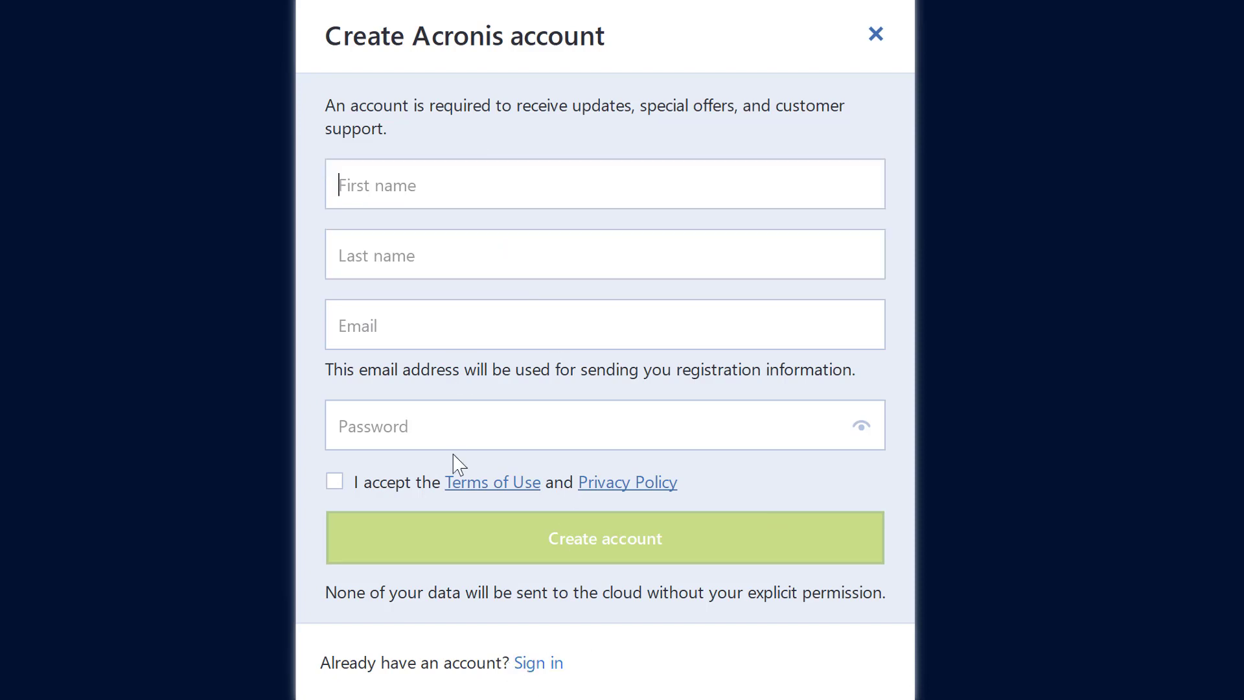
{"action": "mouse_move", "coordinate": [628, 639]}
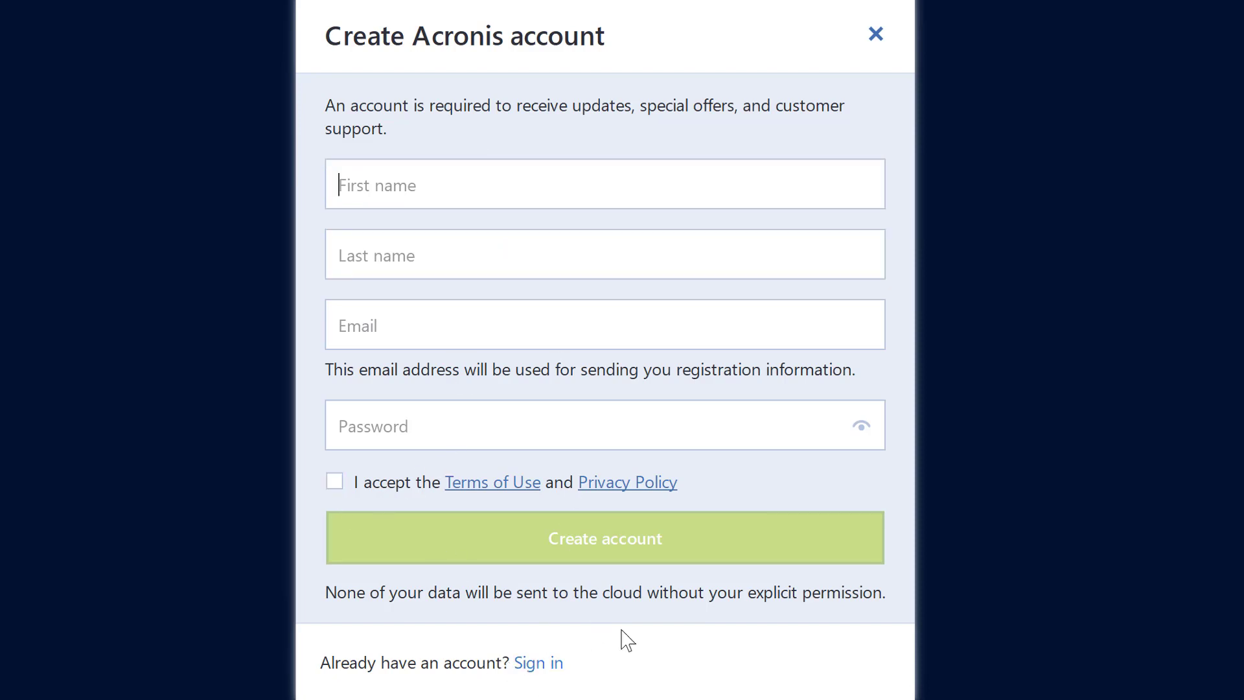
Sign in with an existing Acronis account instead of creating one
{"action": "left_click", "coordinate": [538, 662]}
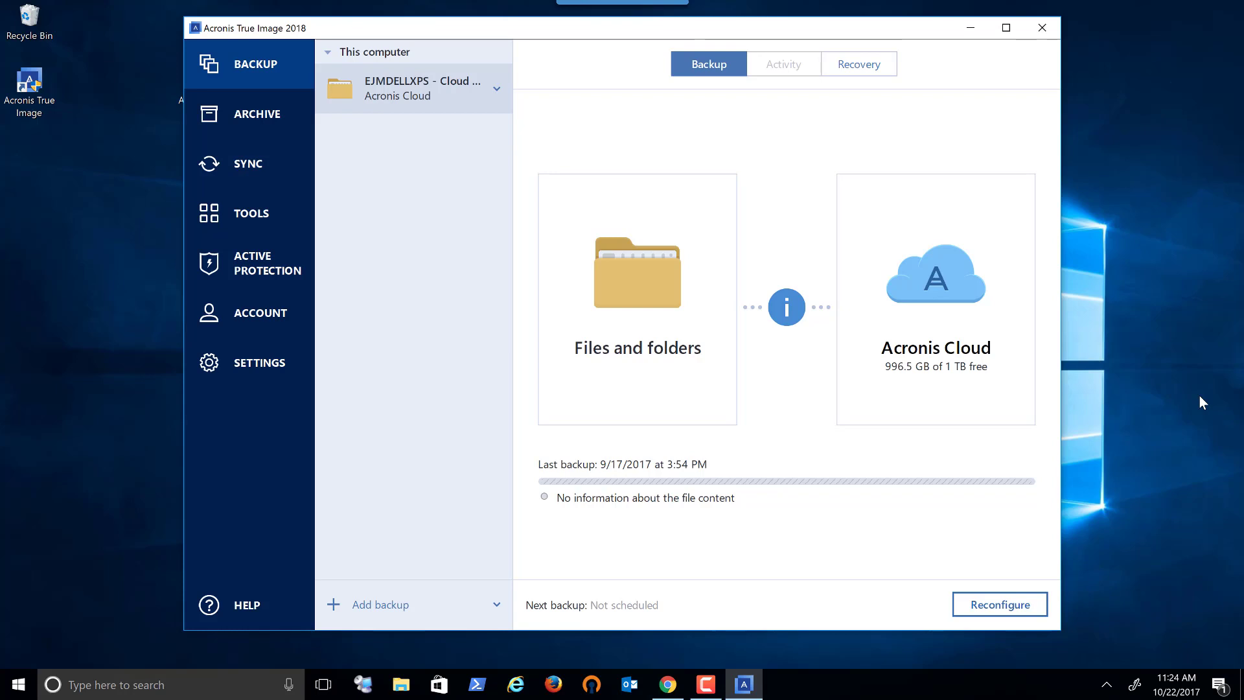
{"action": "mouse_move", "coordinate": [674, 308]}
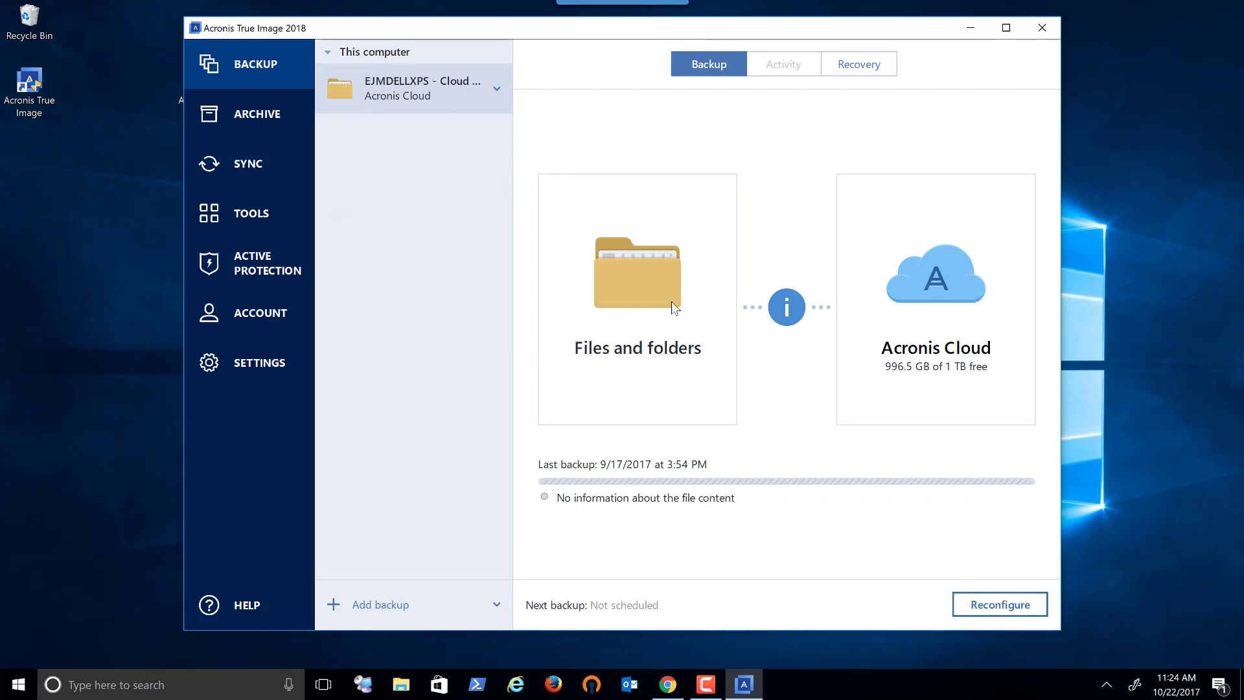
{"action": "mouse_move", "coordinate": [691, 298]}
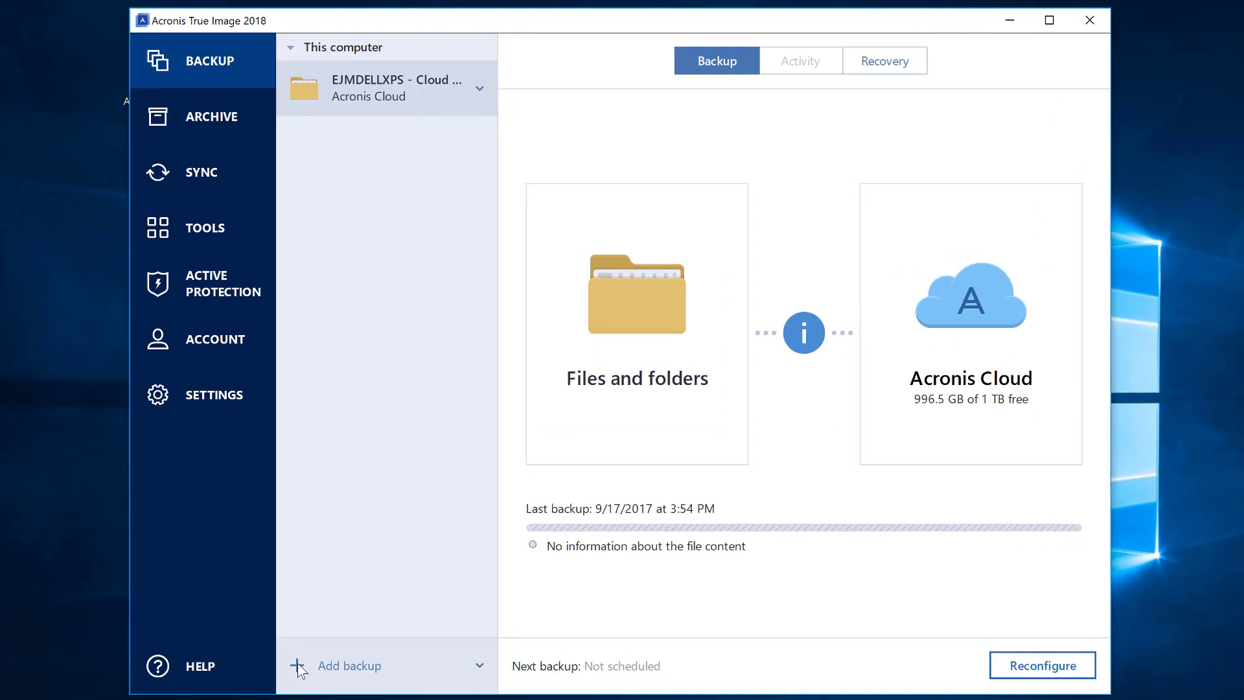
Add a backup named EJMDELLXPS-FULL with Entire PC as source
{"action": "left_click", "coordinate": [350, 666]}
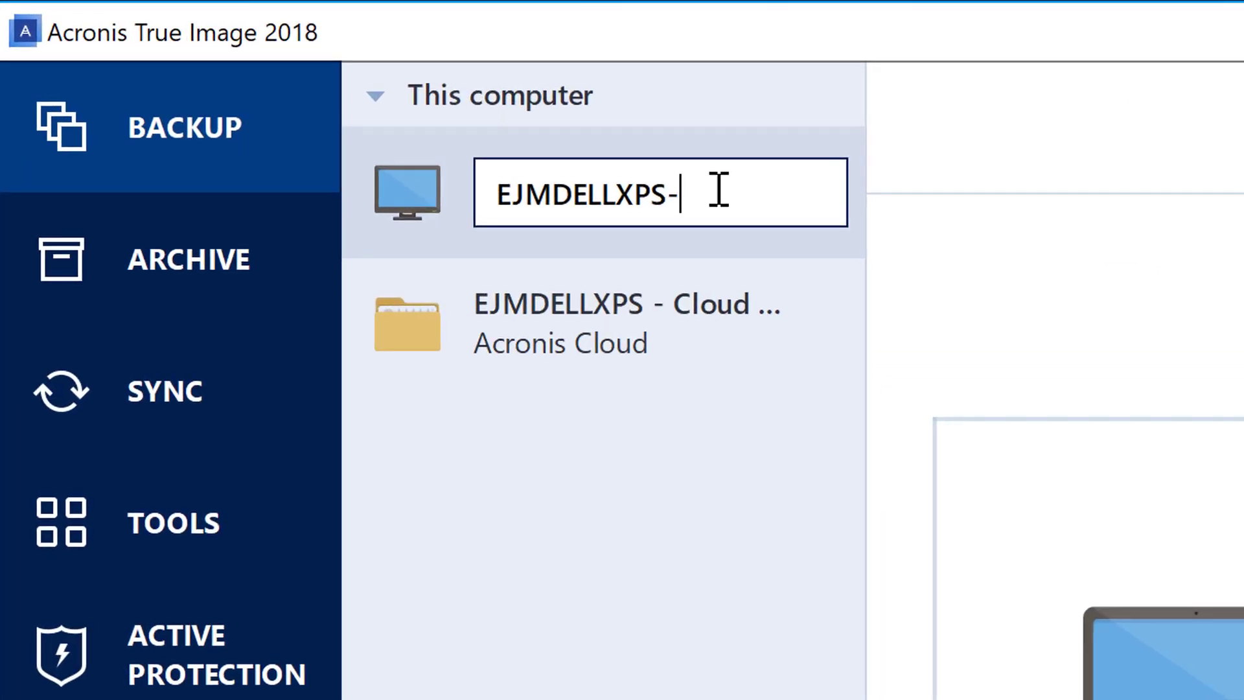
{"action": "type", "text": "FULL"}
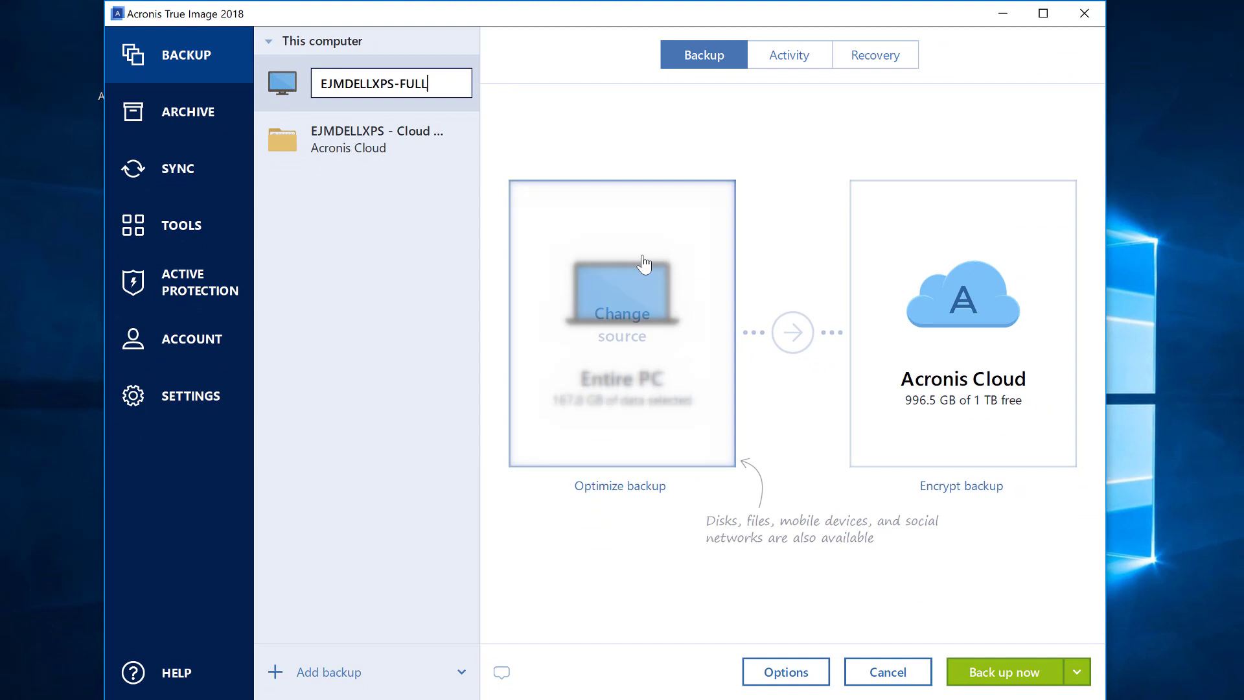
{"action": "mouse_move", "coordinate": [607, 544]}
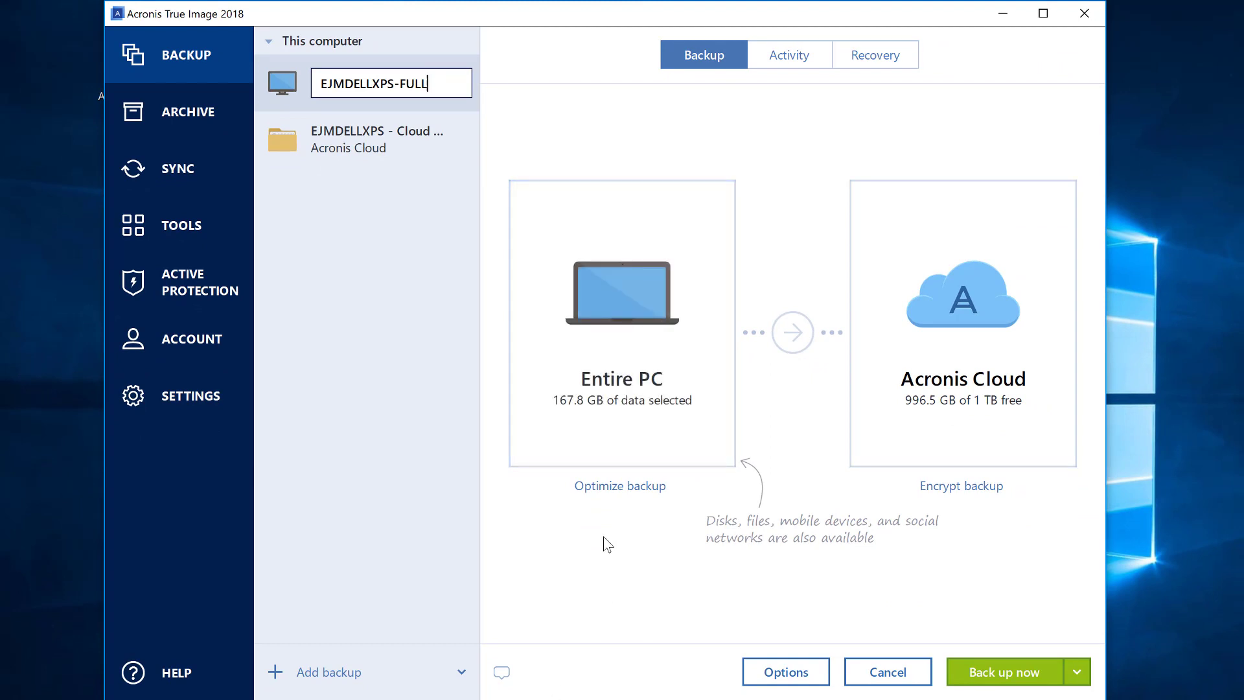
{"action": "mouse_move", "coordinate": [962, 325]}
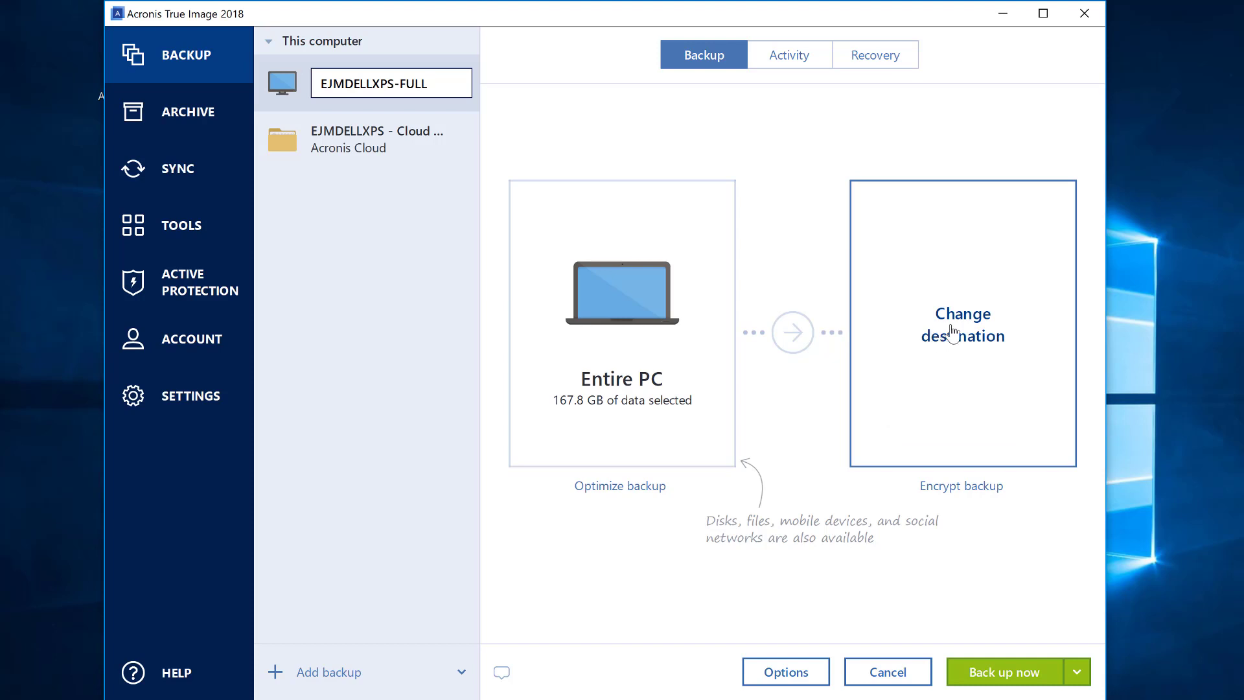
Set the backup destination to the EricsBackup (D:) external drive
{"action": "left_click", "coordinate": [960, 325]}
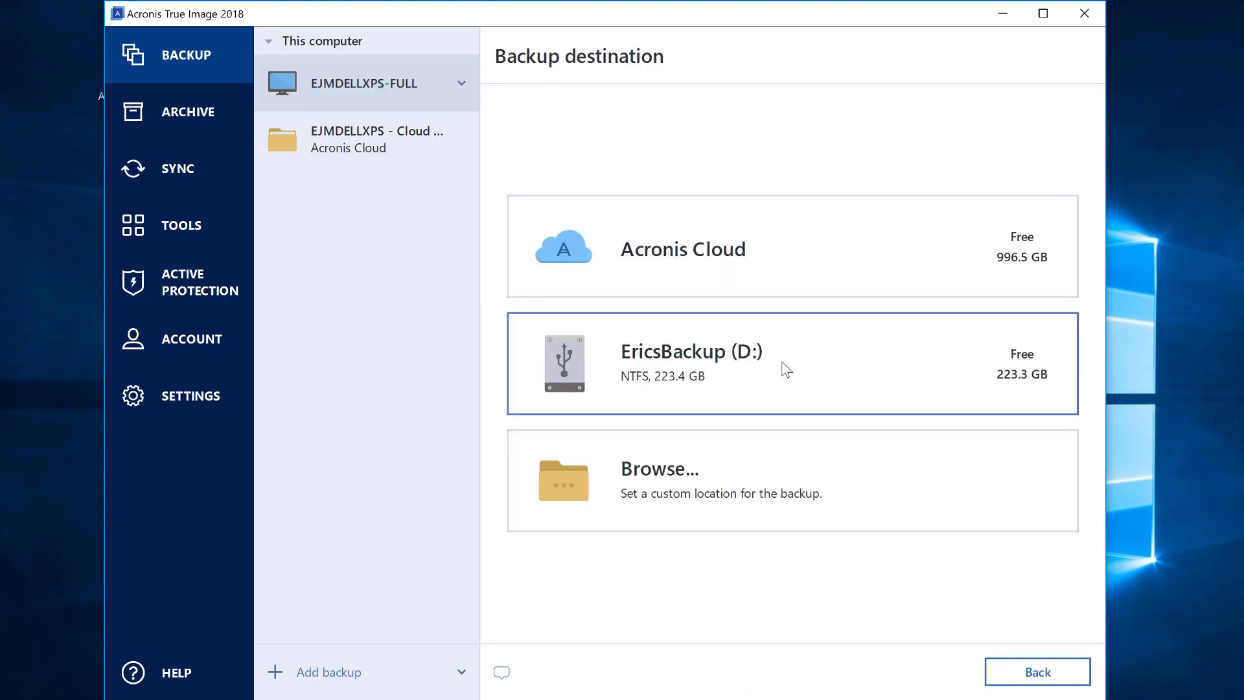
{"action": "mouse_move", "coordinate": [690, 373]}
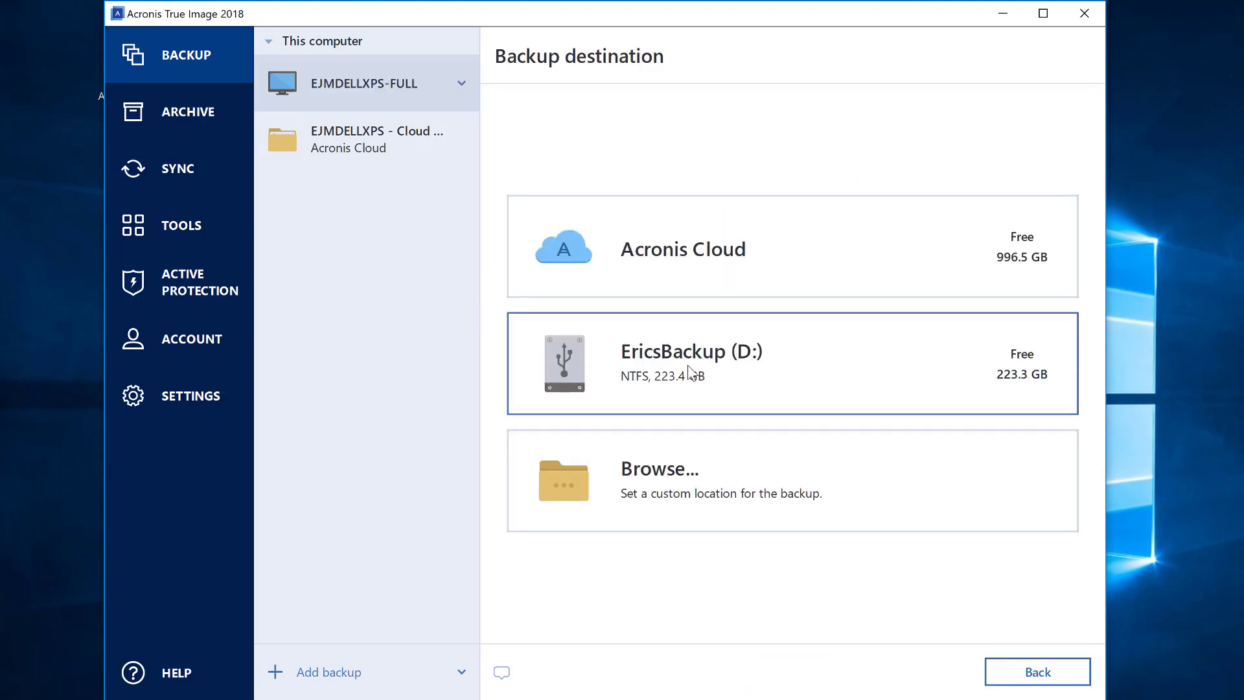
{"action": "left_click", "coordinate": [790, 363]}
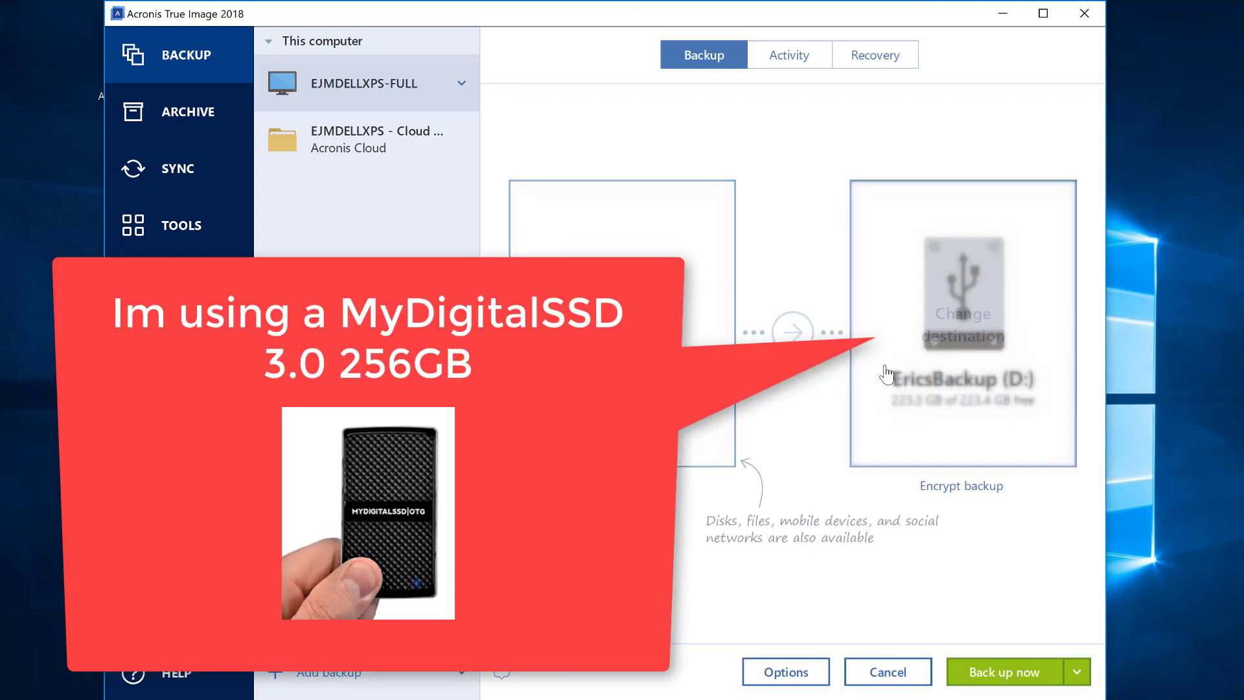
{"action": "mouse_move", "coordinate": [942, 551]}
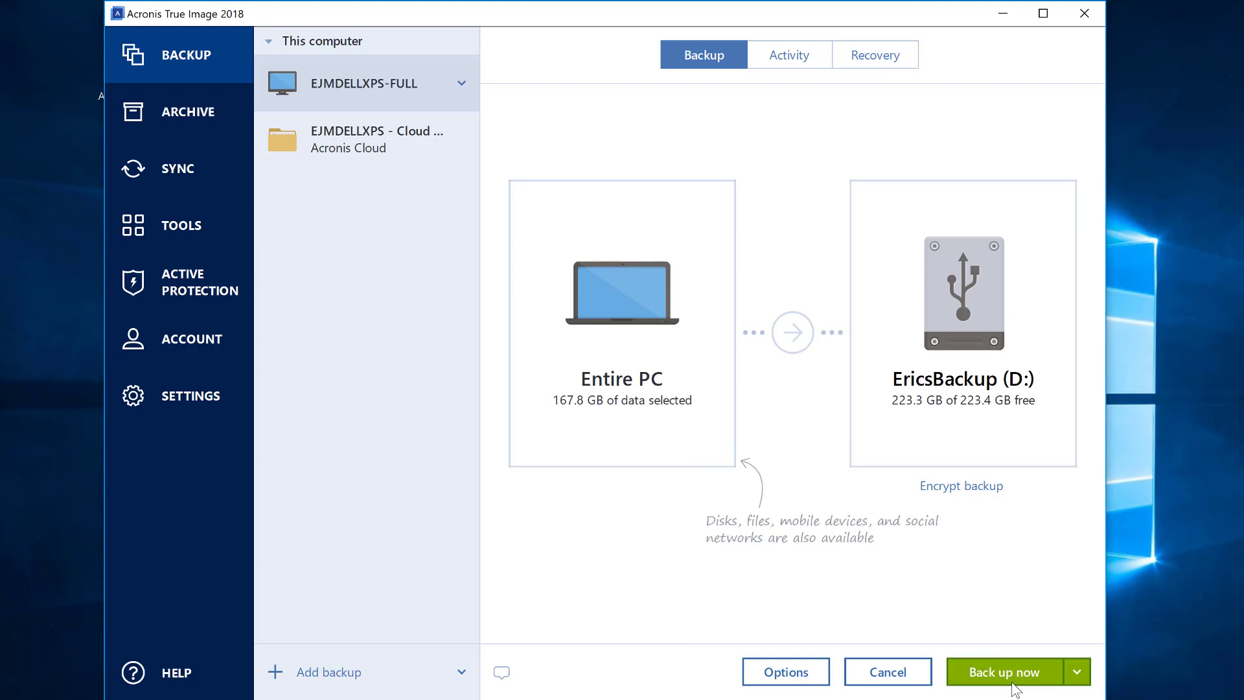
{"action": "left_click", "coordinate": [1003, 672]}
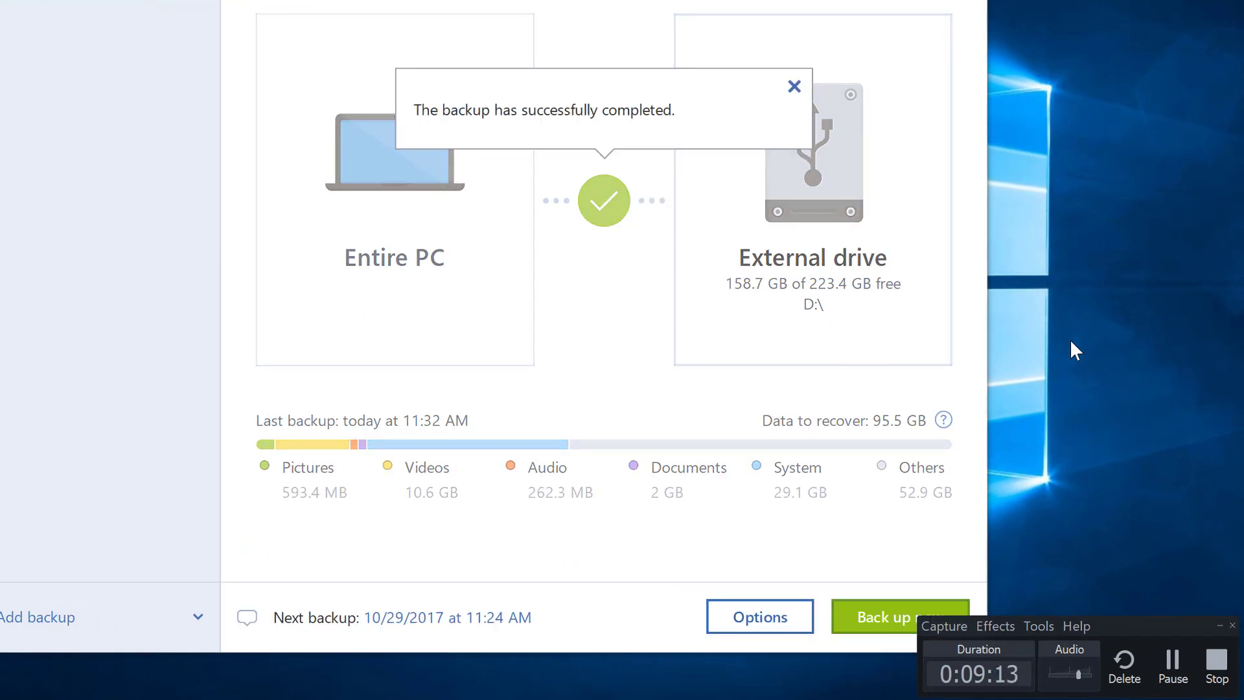
{"action": "mouse_move", "coordinate": [1098, 350]}
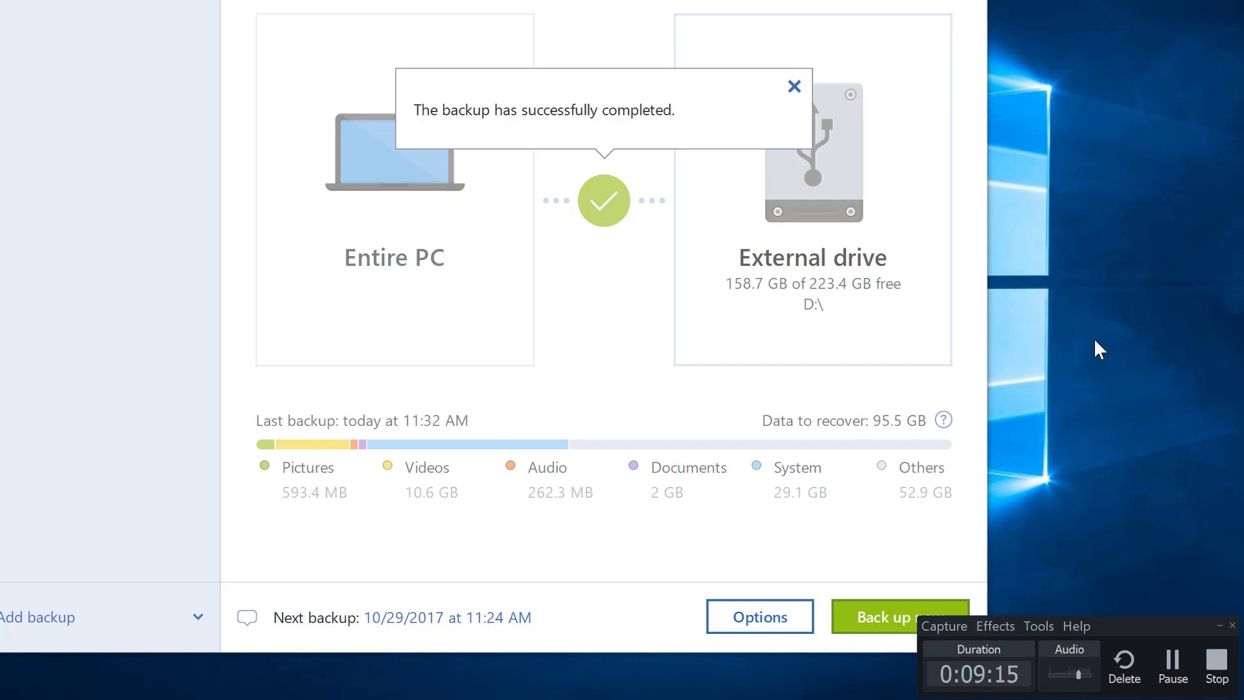
{"action": "mouse_move", "coordinate": [1087, 528]}
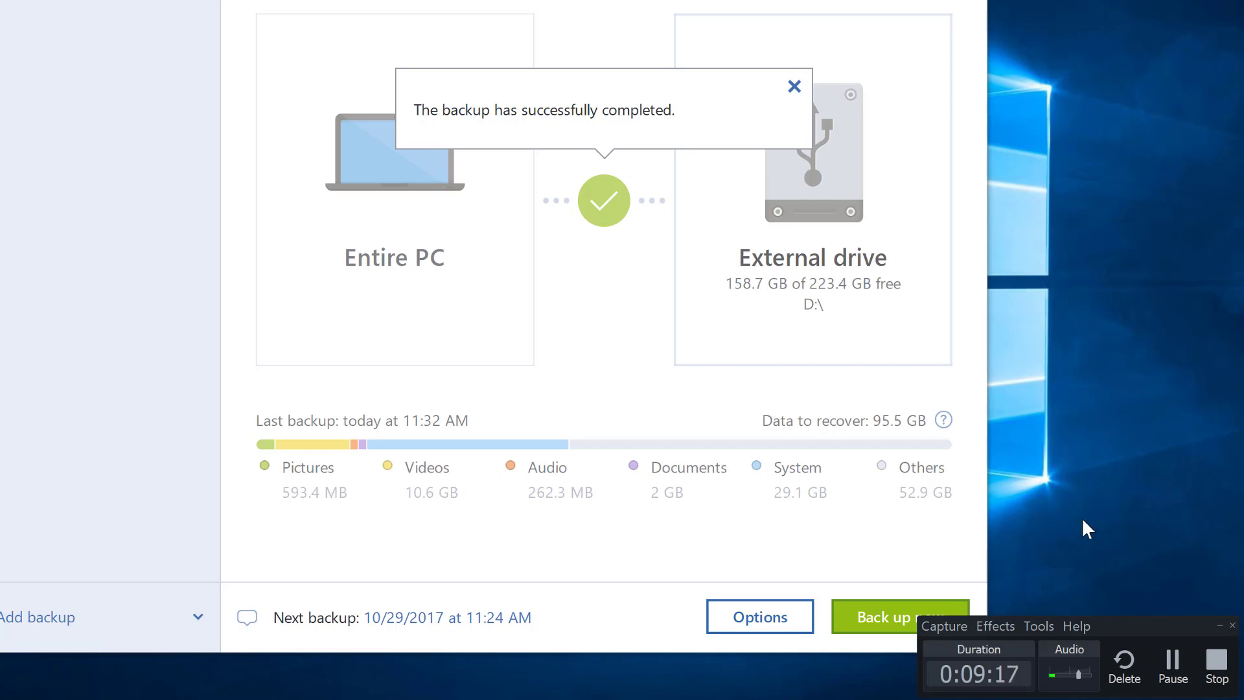